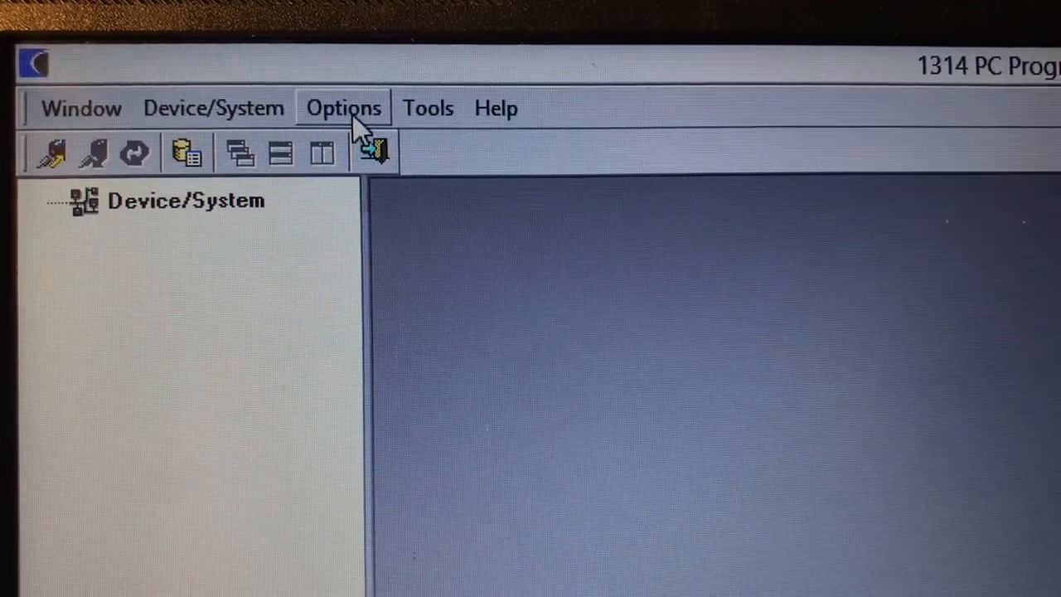
Open Change Protocol/Port from the Options menu to choose Enhanced Serial on COM5
left_click(343, 107)
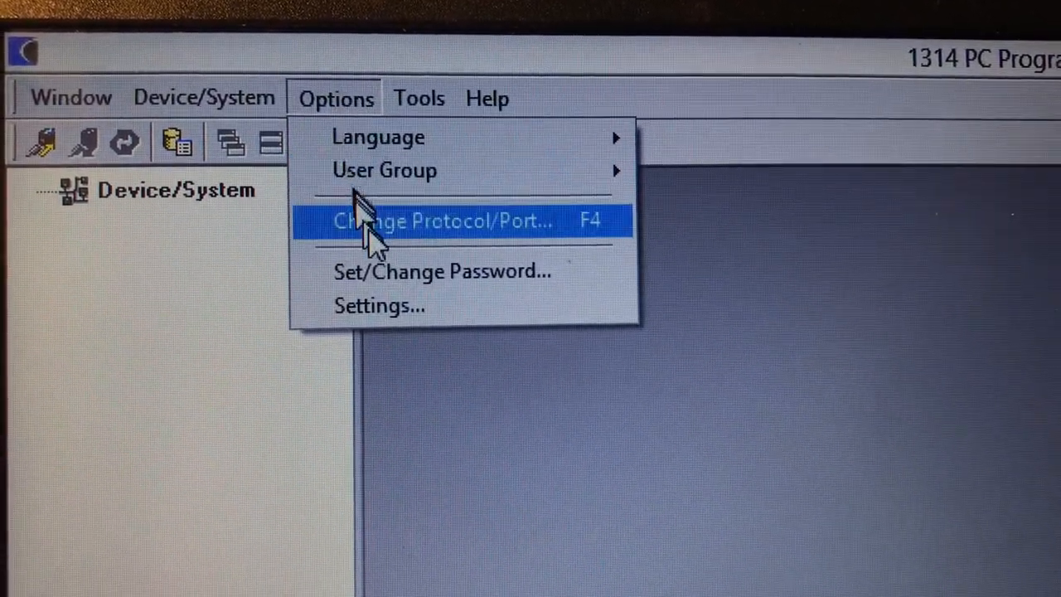
left_click(444, 222)
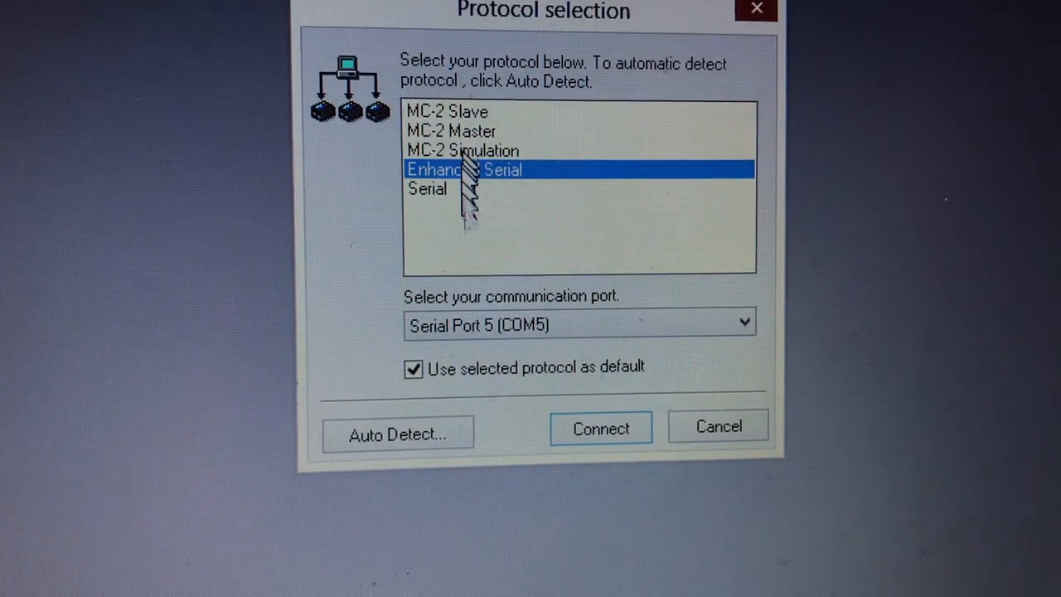
left_click(398, 433)
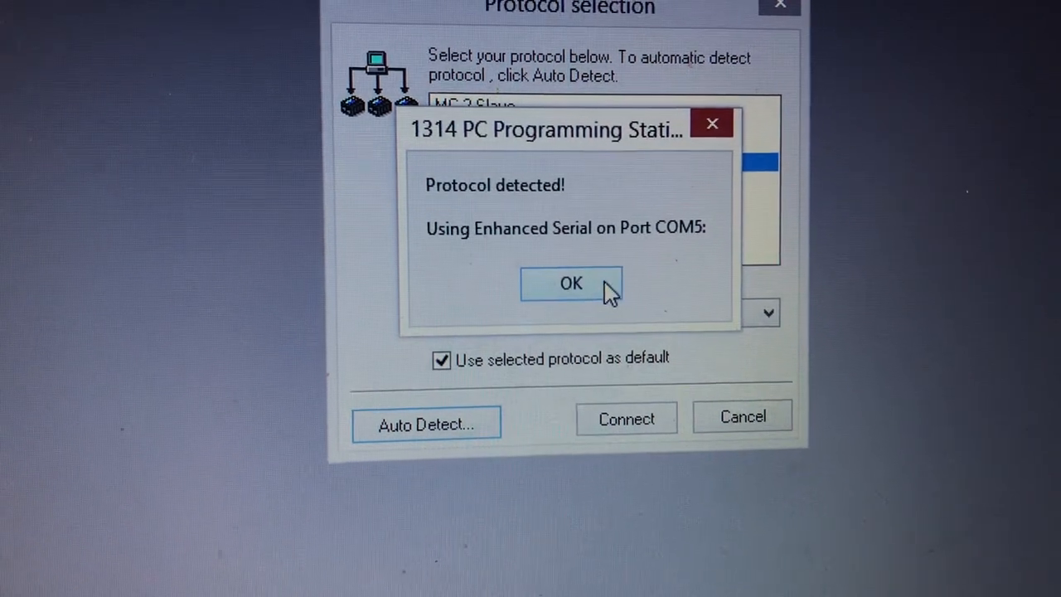
left_click(571, 283)
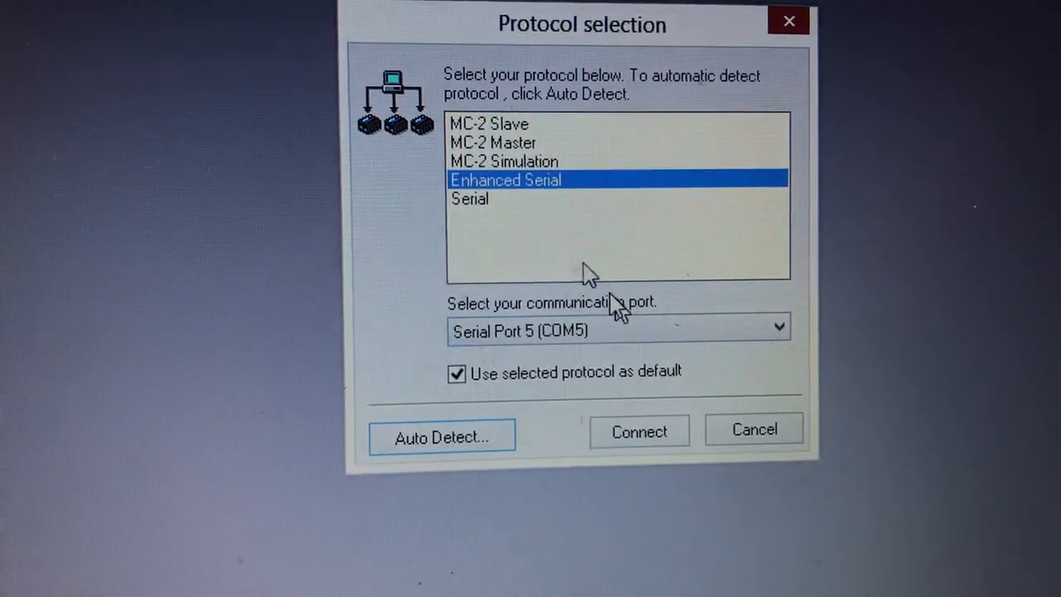
Connect to the 1205M-5603 controller, showing serial number 00007284
left_click(638, 431)
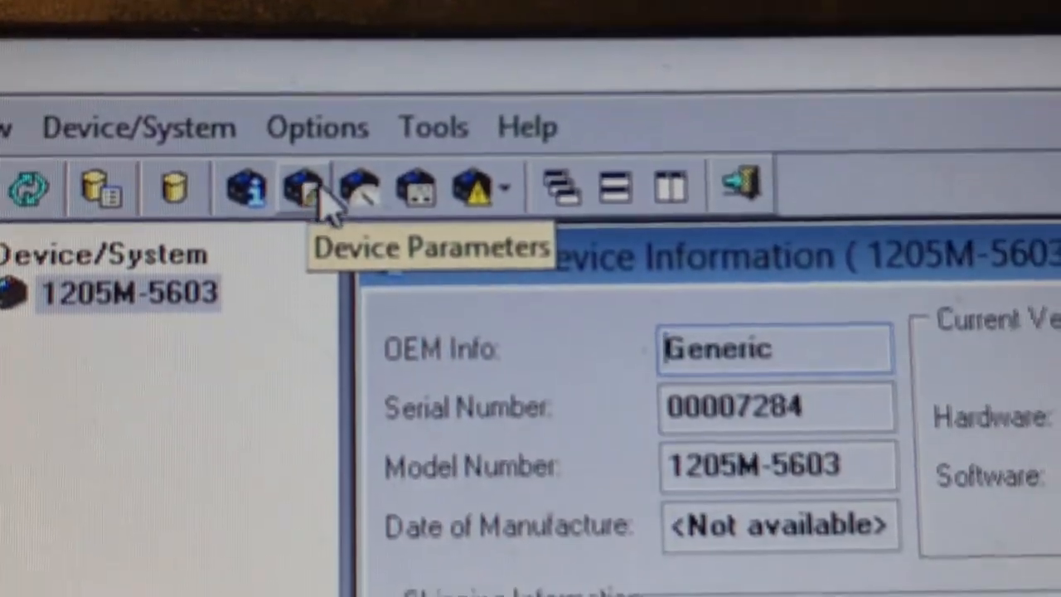
Read the device parameters, showing Speed's Quick Start at 0.5 seconds (range 0.2–1.8)
left_click(300, 188)
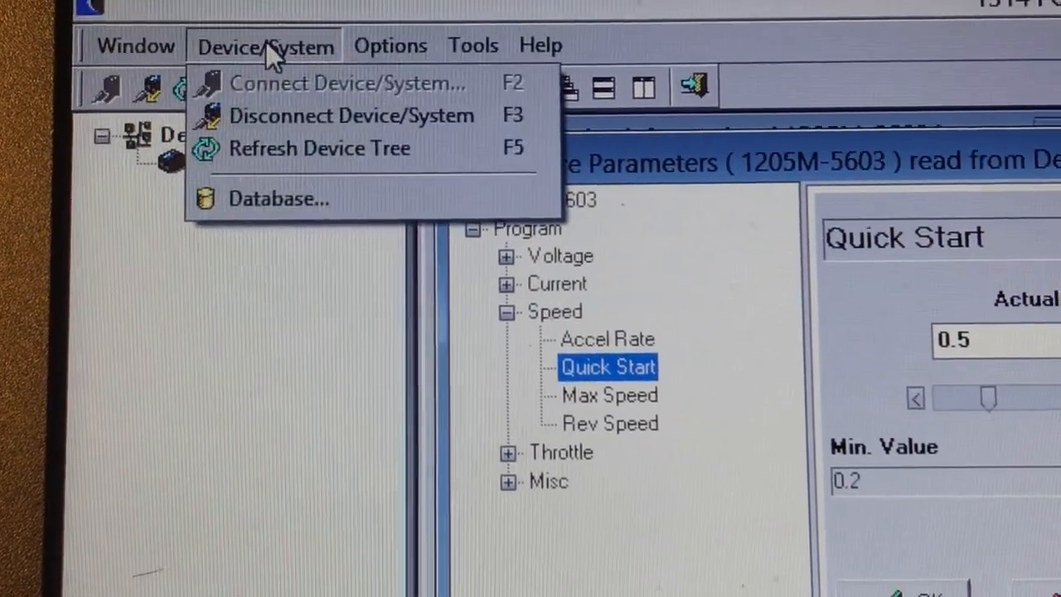
Open the program Settings showing software directories and OEM startup user group
left_click(331, 27)
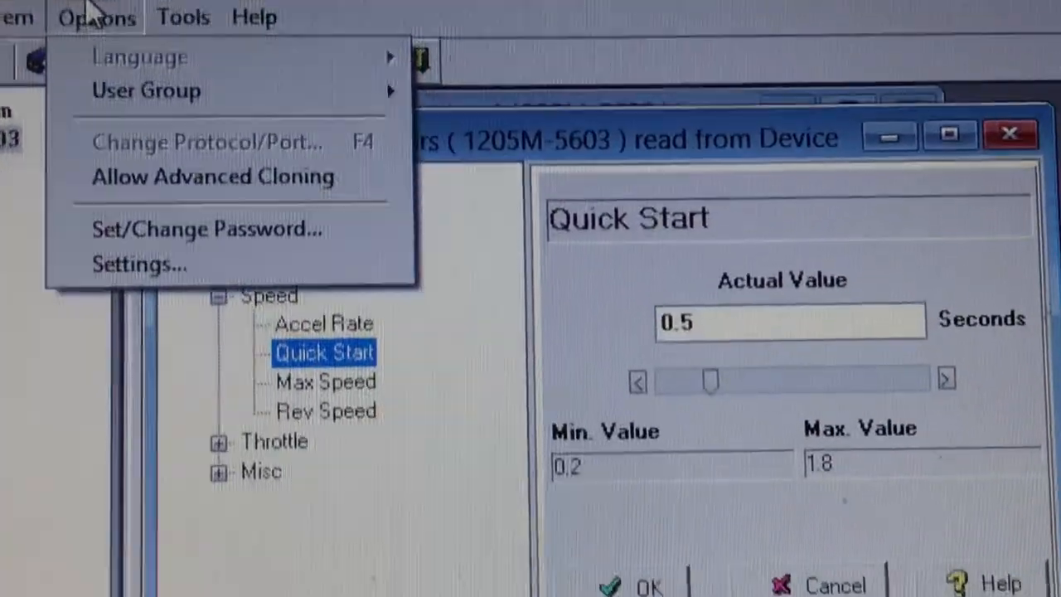
mouse_move(208, 133)
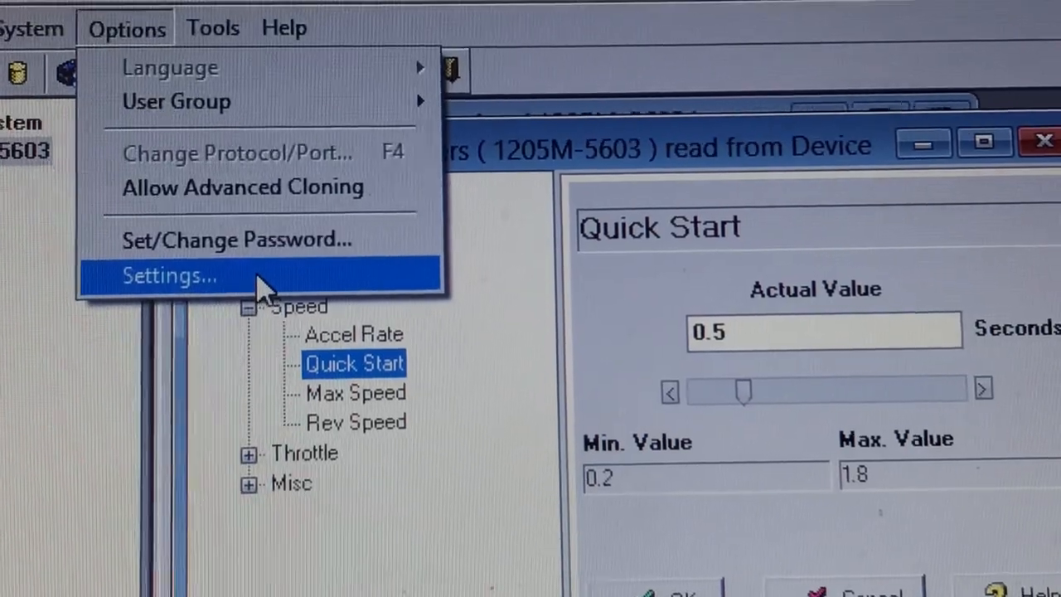
left_click(174, 273)
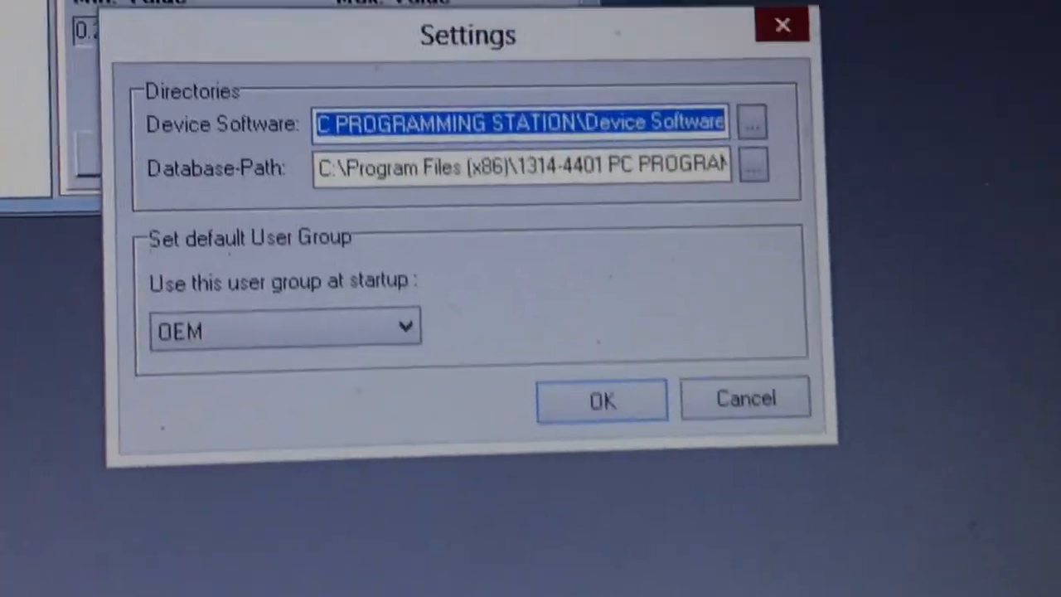